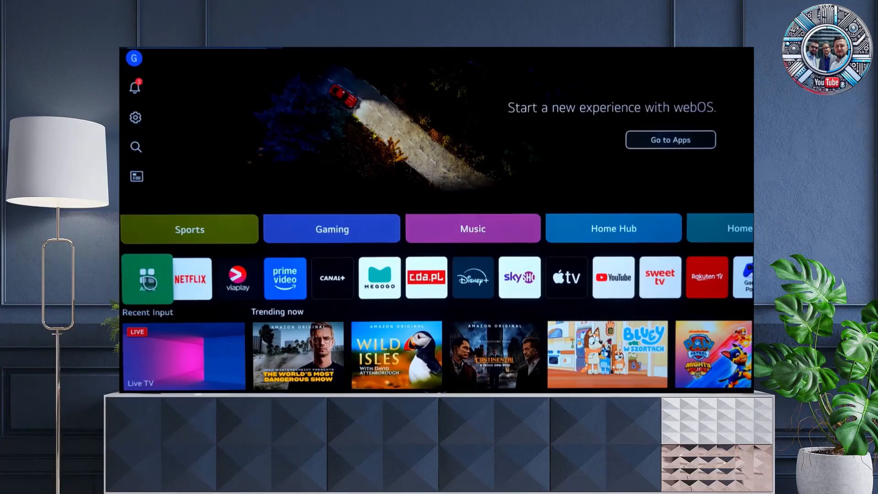
- Go to the Apps store from the home screen and start a search for 'hue'
{"action": "left_click", "coordinate": [670, 139]}
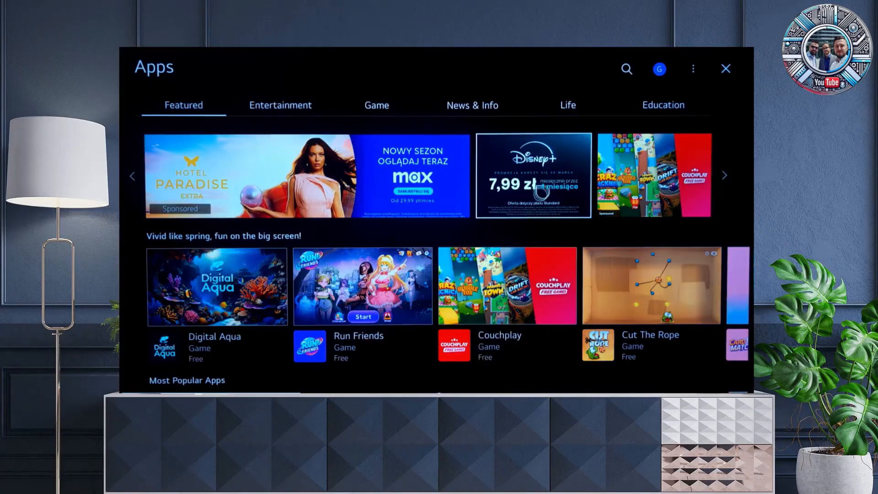
{"action": "left_click", "coordinate": [627, 69]}
{"action": "type", "text": "hue"}
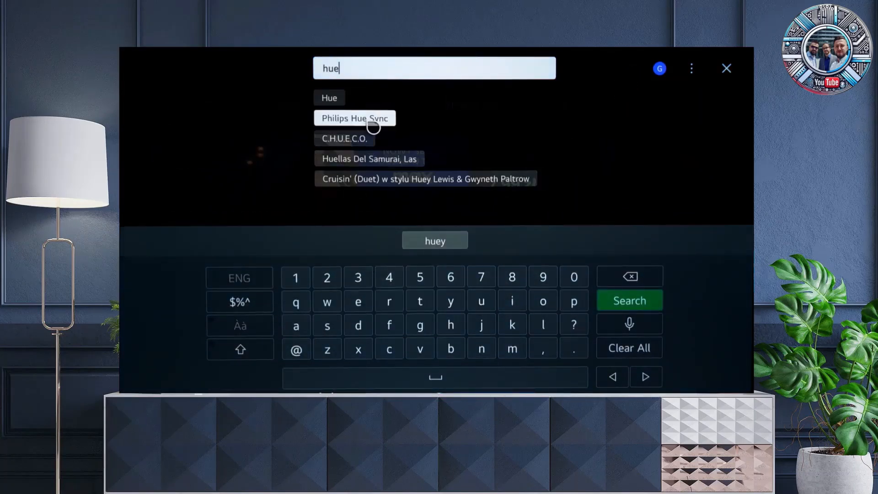
- Install Philips Hue Sync from its search result, then return to the home screen
{"action": "left_click", "coordinate": [354, 118]}
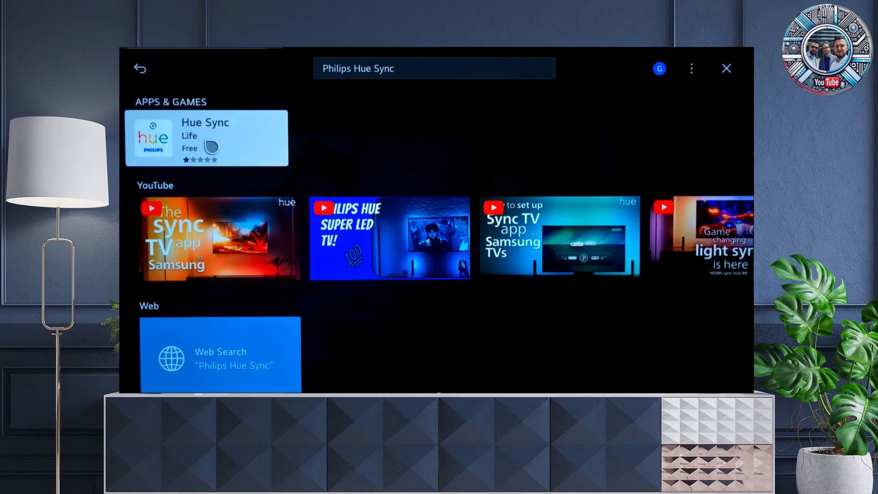
{"action": "left_click", "coordinate": [207, 138]}
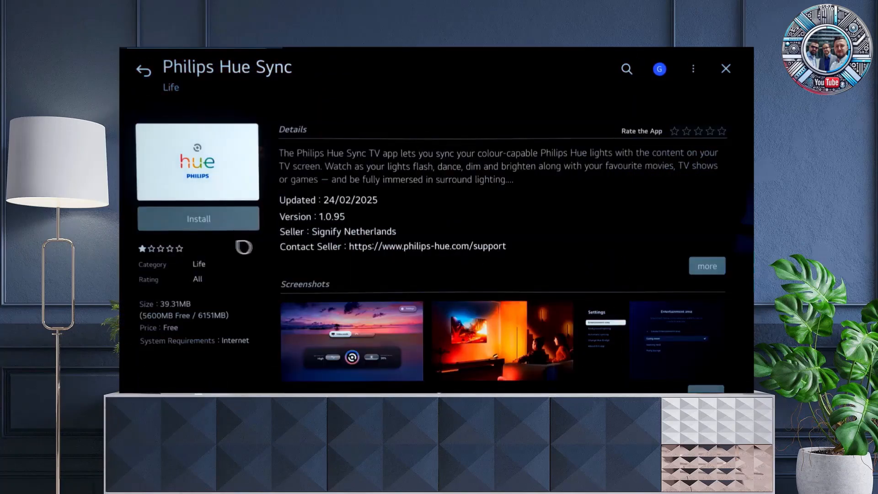
{"action": "left_click", "coordinate": [198, 219]}
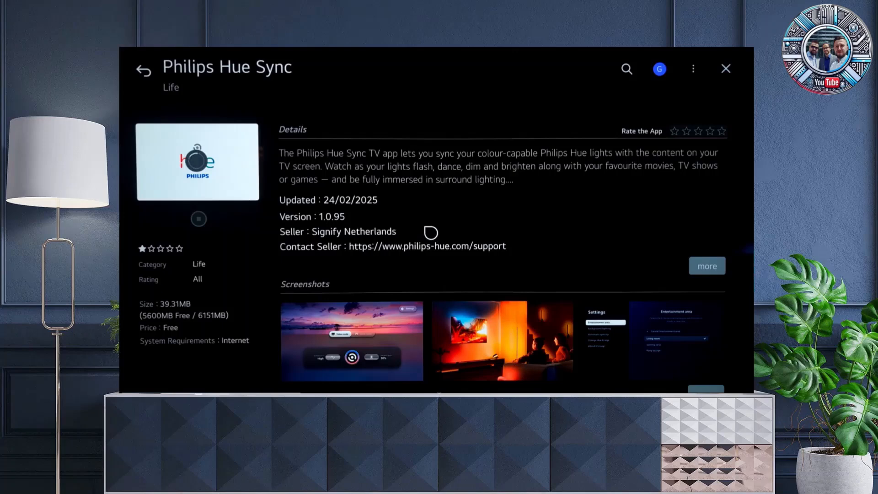
{"action": "left_click", "coordinate": [198, 219]}
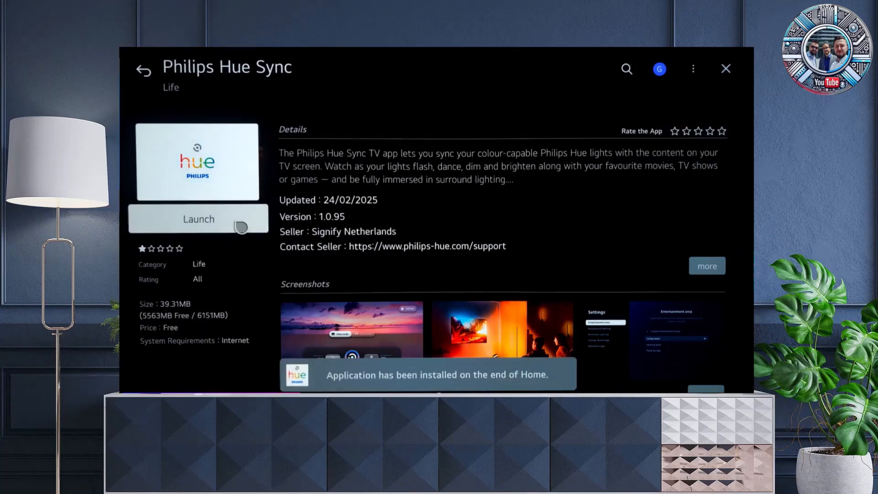
{"action": "left_click", "coordinate": [198, 219]}
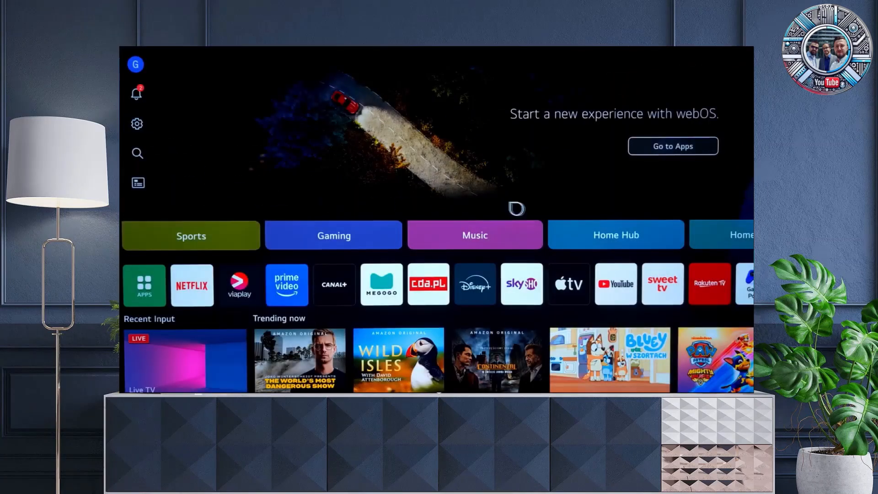
- From Home Hub's 'Change the Mood with Lights', begin connecting an IoT device so the Hue Bridge is found
{"action": "left_click", "coordinate": [615, 234]}
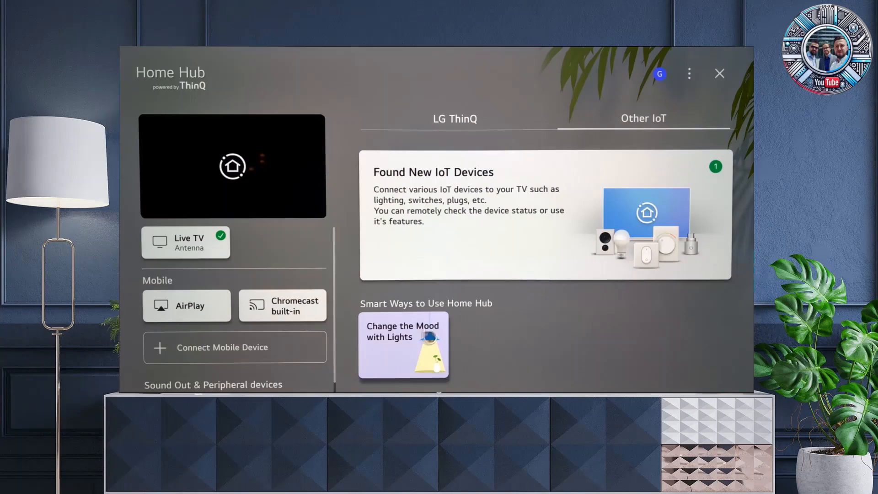
{"action": "left_click", "coordinate": [402, 345]}
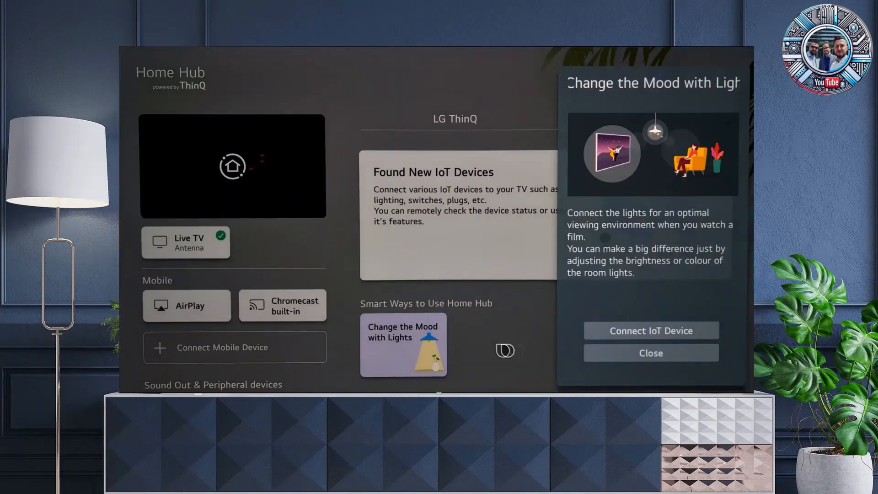
{"action": "left_click", "coordinate": [651, 330]}
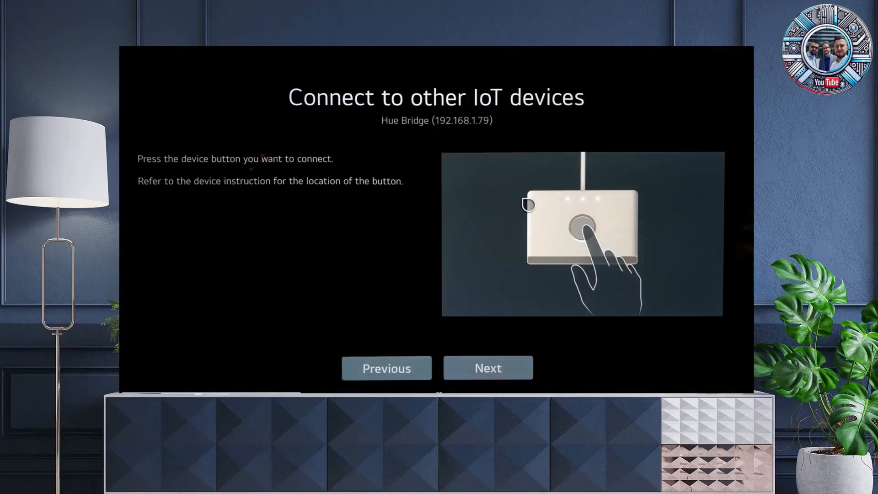
- Confirm the bridge button press with Next and Done, adding the four Hue Play lights to Home Hub
{"action": "left_click", "coordinate": [487, 368]}
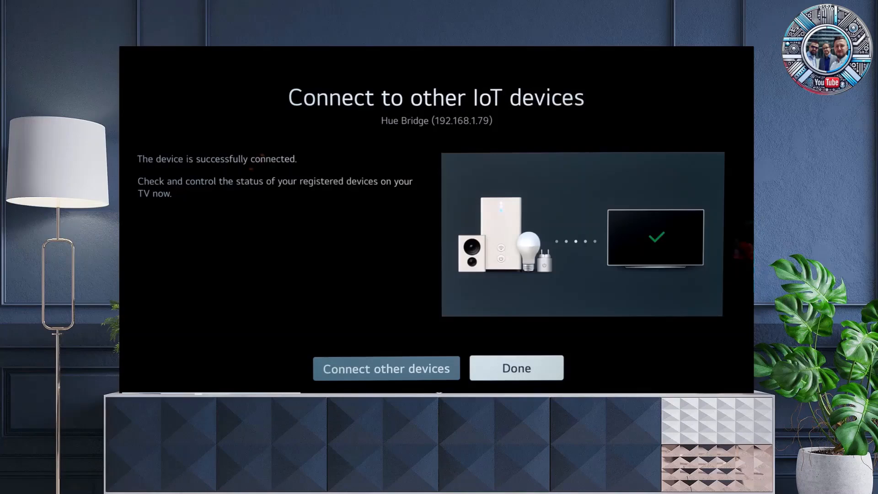
{"action": "mouse_move", "coordinate": [516, 367]}
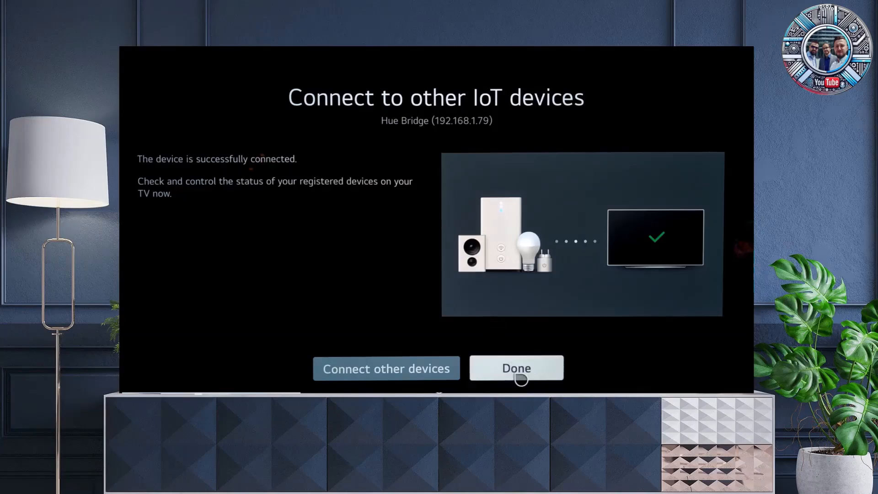
{"action": "left_click", "coordinate": [515, 368]}
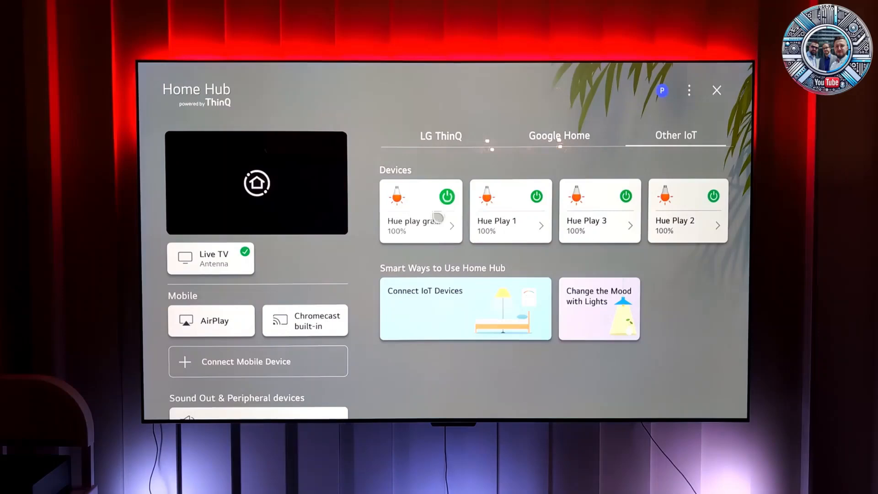
- Set the Hue play gradient lights to green via the Hue slider, then close Home Hub
{"action": "left_click", "coordinate": [421, 211]}
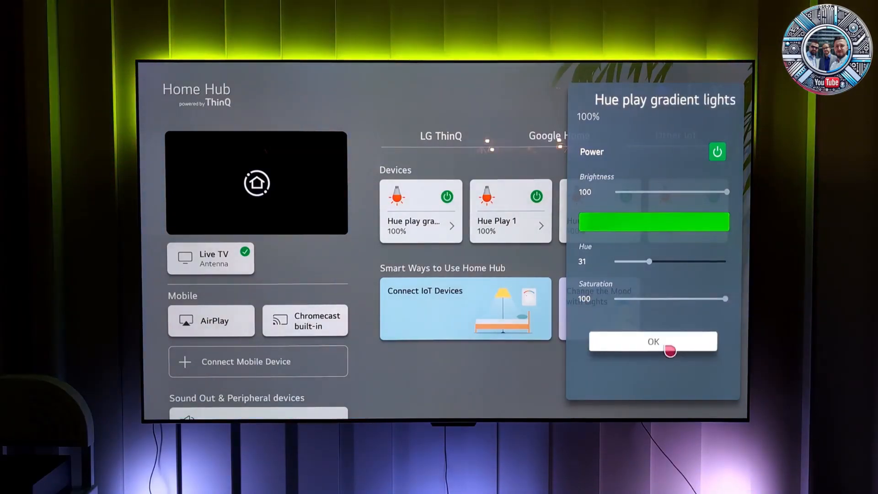
{"action": "left_click", "coordinate": [653, 342]}
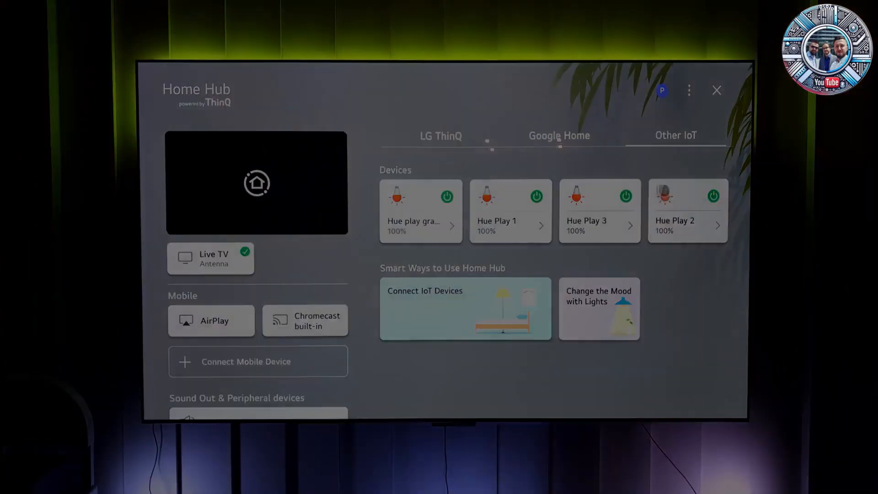
{"action": "left_click", "coordinate": [716, 90]}
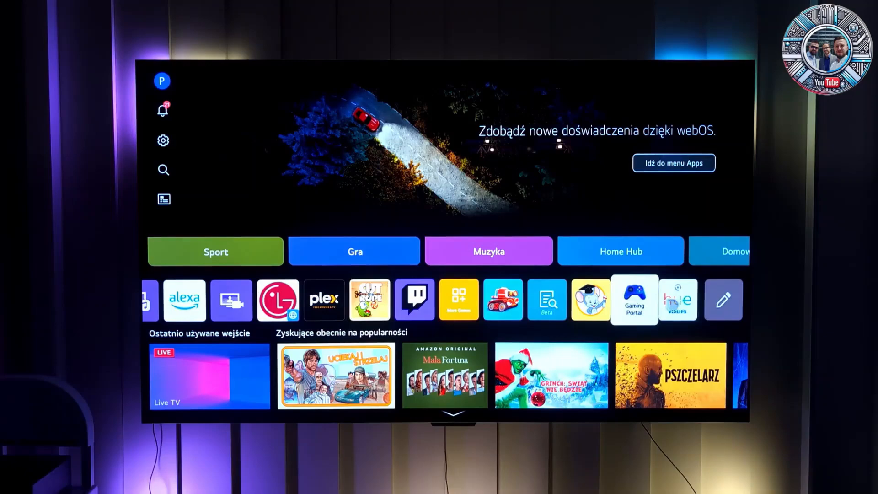